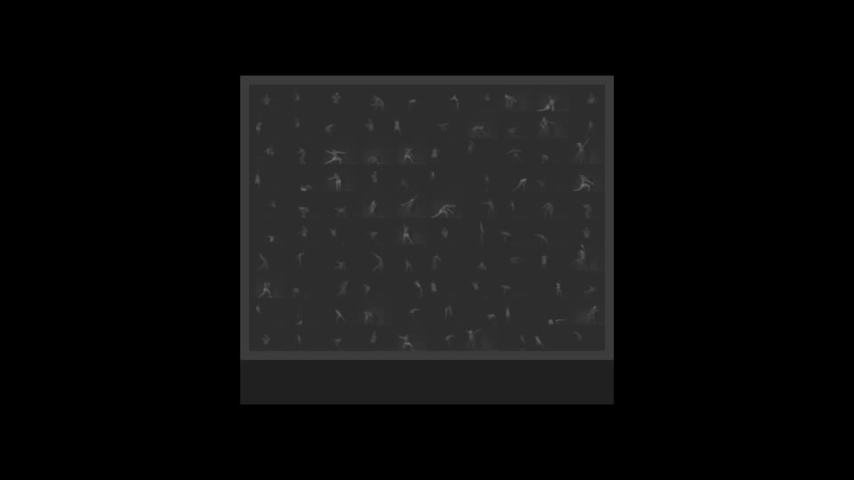
mouse_move(148, 366)
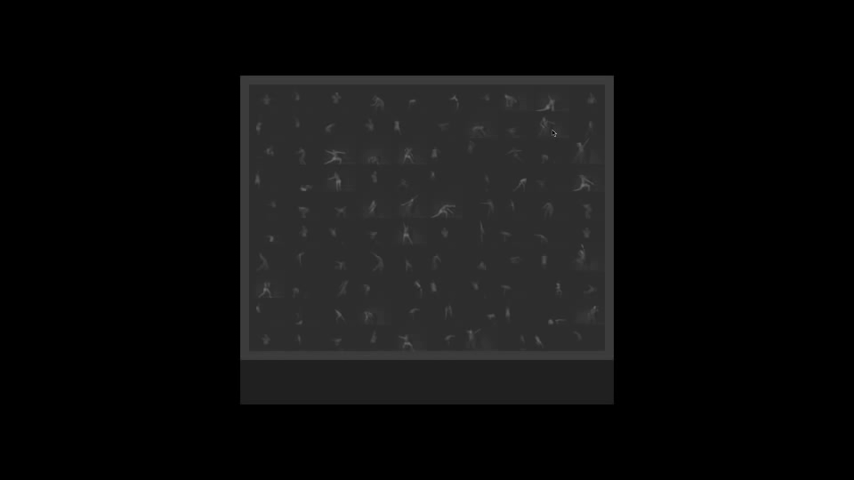
mouse_move(644, 132)
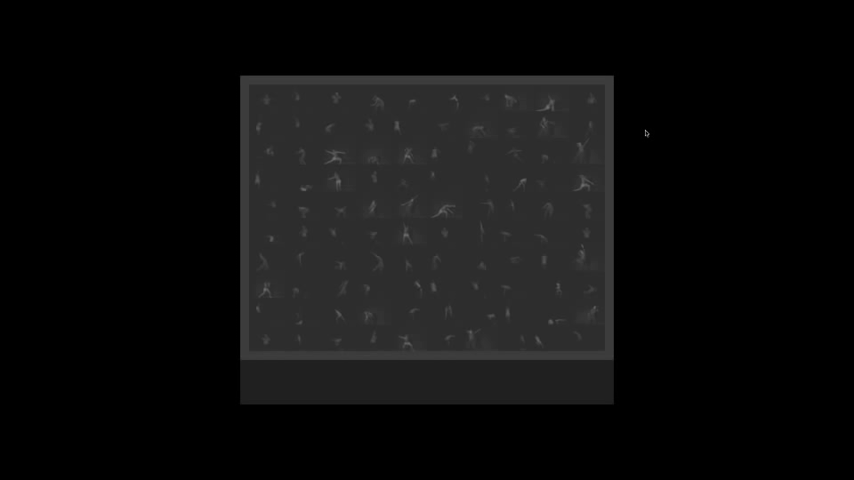